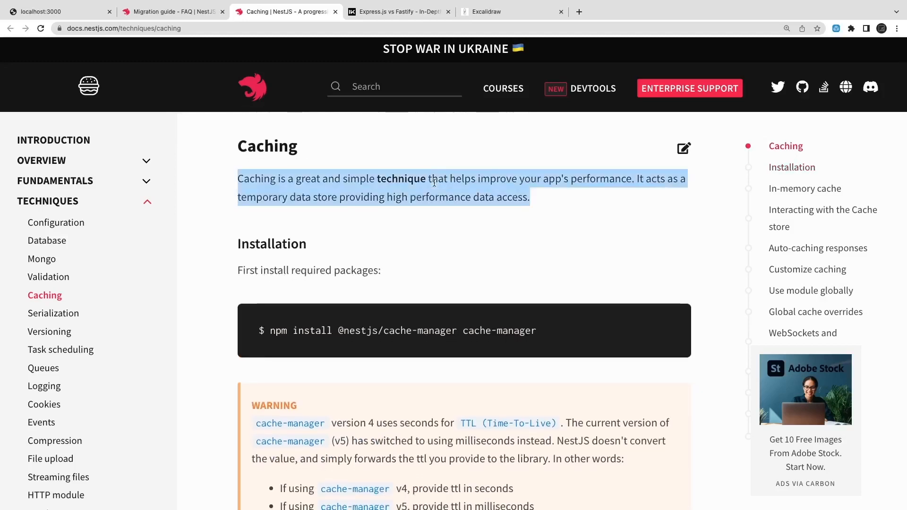
Scroll past the install command and cache-manager warning to 'In-memory cache', then return to the diagram
{"action": "scroll", "scroll_direction": "down", "scroll_amount": 3}
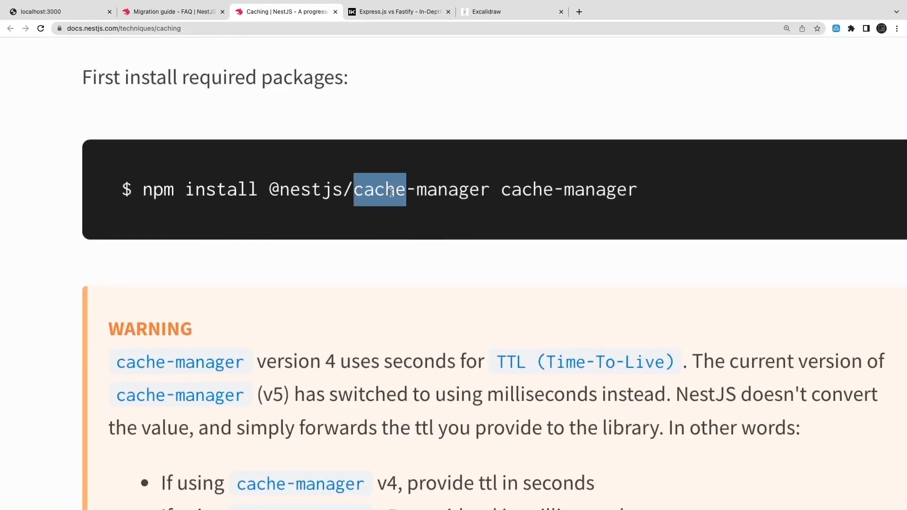
{"action": "scroll", "scroll_direction": "down", "scroll_amount": 3}
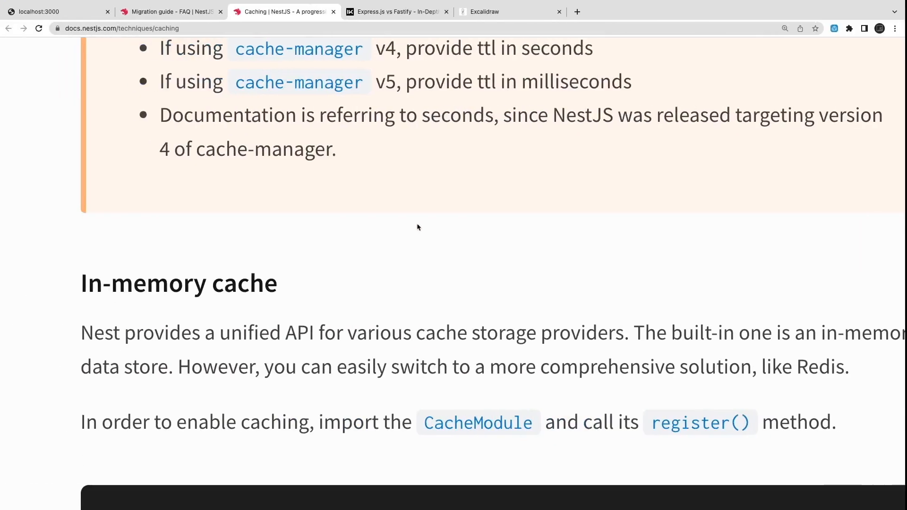
{"action": "left_click", "coordinate": [512, 11]}
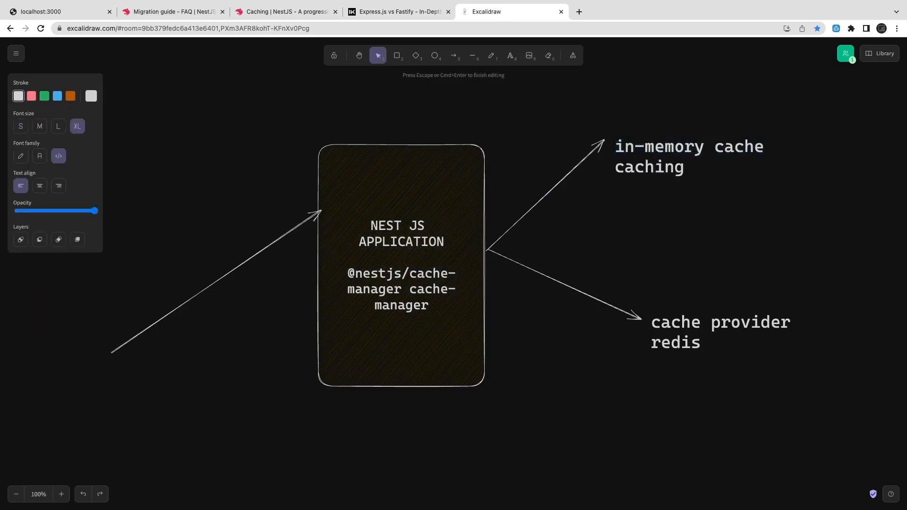
Label the in-memory arrow 'caching frequent api response with ttl (in memory)'
{"action": "type", "text": "frequent api"}
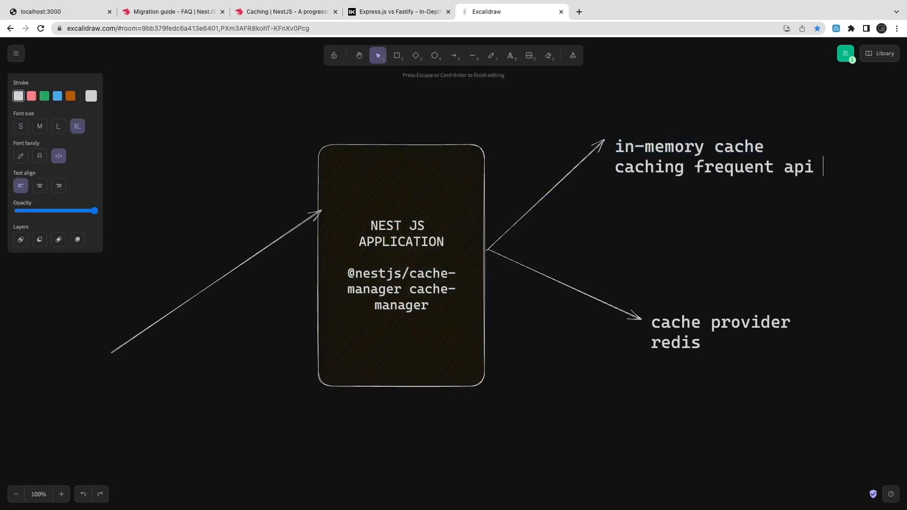
{"action": "type", "text": "response with"}
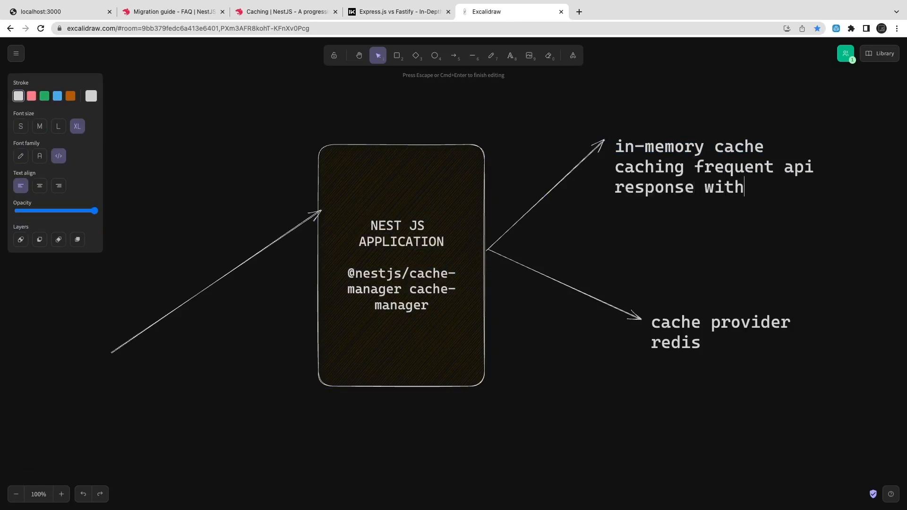
{"action": "type", "text": "ttl ()"}
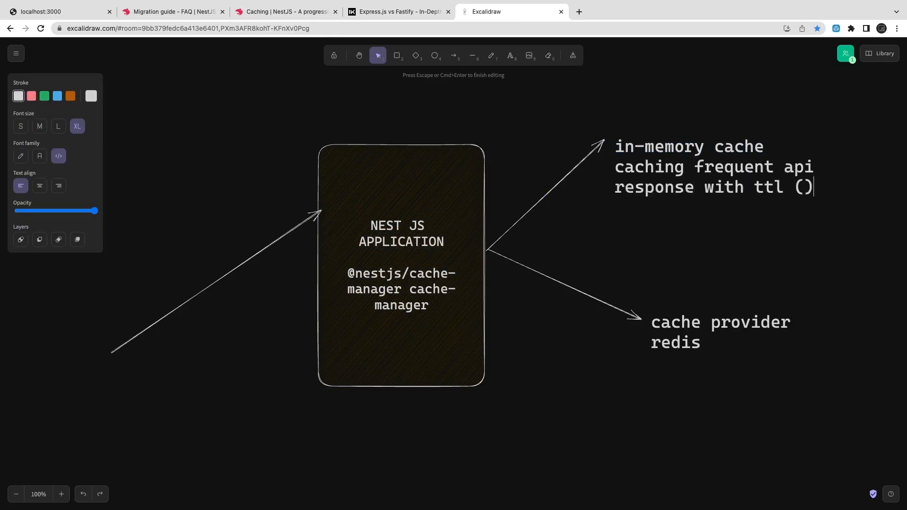
{"action": "type", "text": "in memo)"}
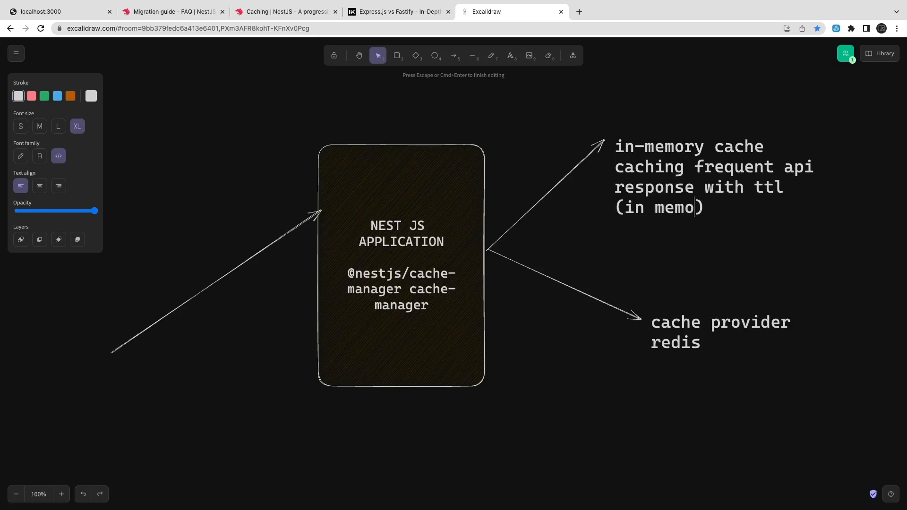
{"action": "type", "text": "ry"}
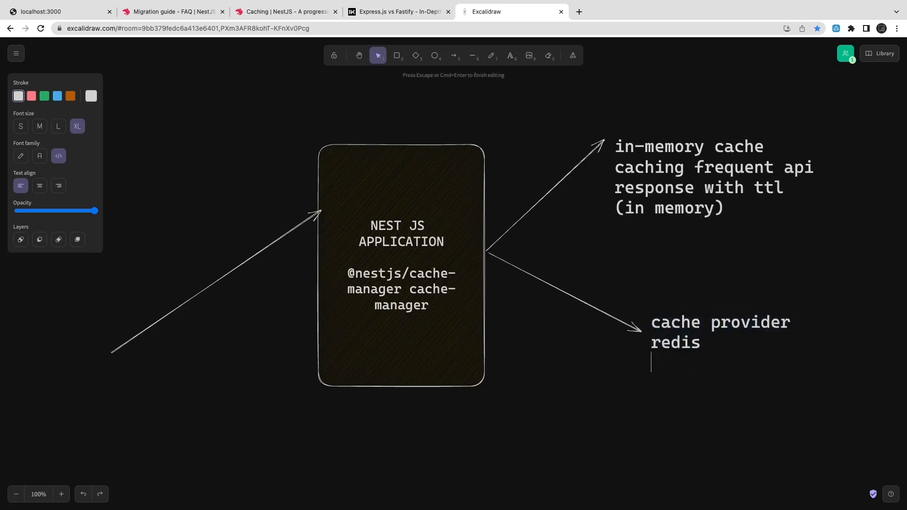
Label the Redis arrow 'using redis-store for storing data with cache keys'
{"action": "type", "text": "u"}
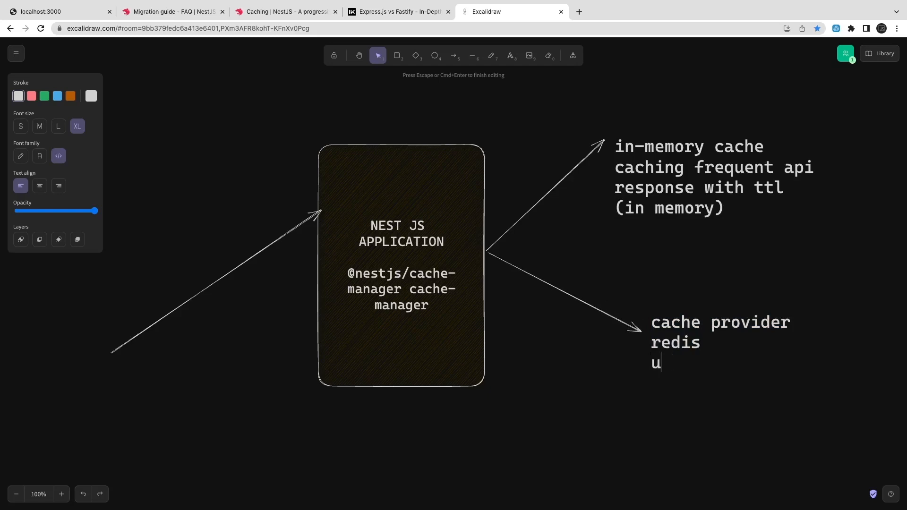
{"action": "type", "text": "sing redis-store"}
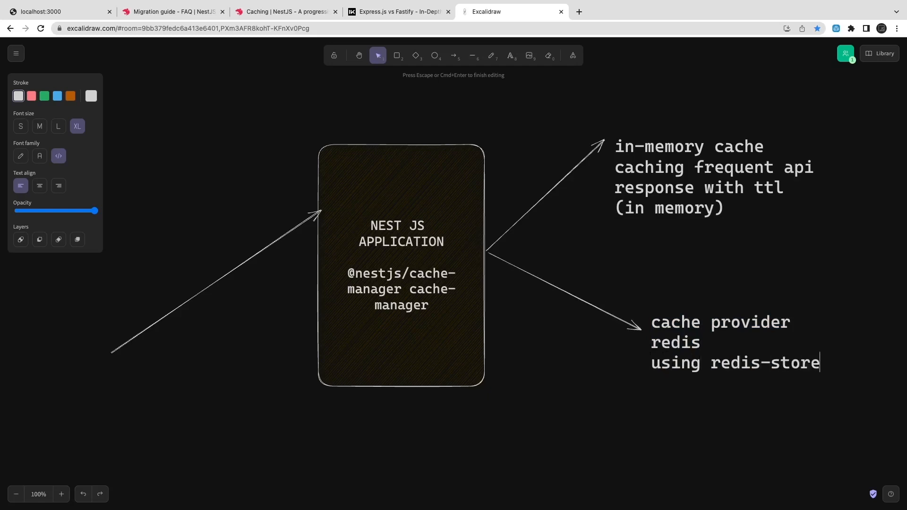
{"action": "type", "text": "for"}
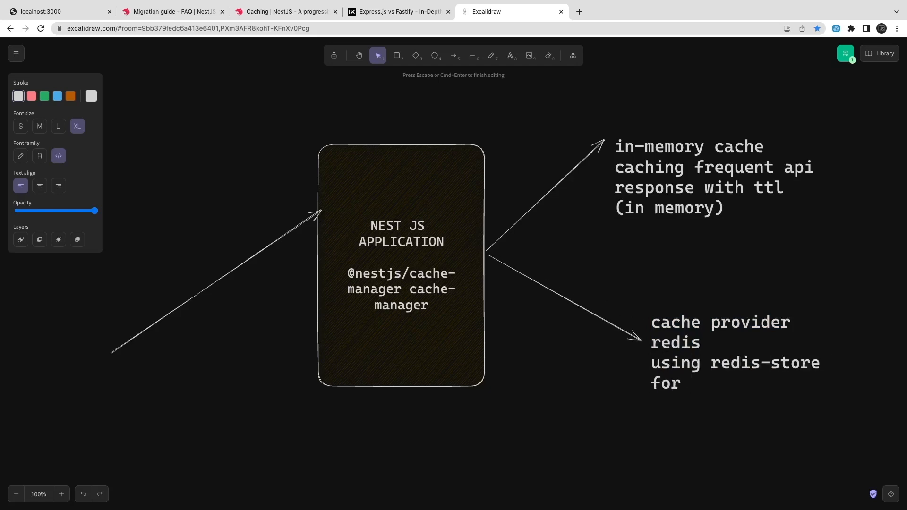
{"action": "type", "text": "storing data"}
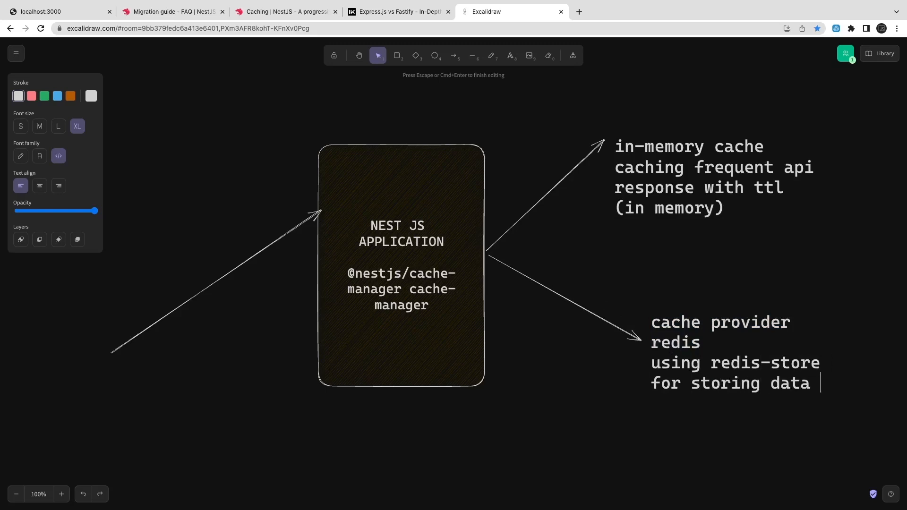
{"action": "type", "text": "with cache kets"}
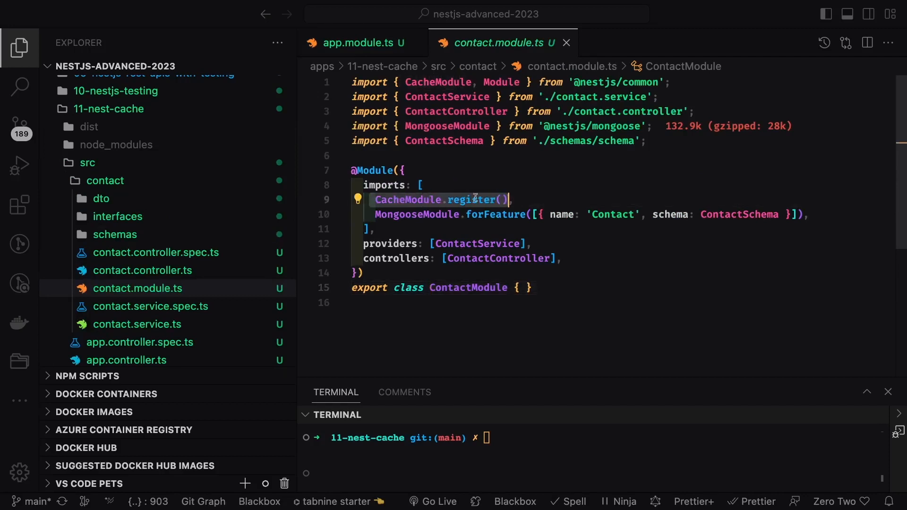
{"action": "mouse_move", "coordinate": [470, 199]}
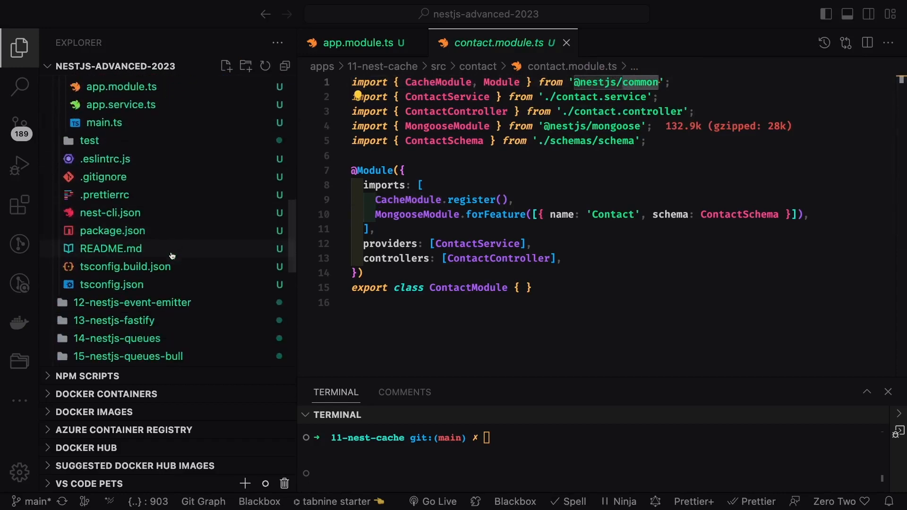
Browse the Explorer from contact.module.ts and open app.controller.ts
{"action": "left_click", "coordinate": [112, 231]}
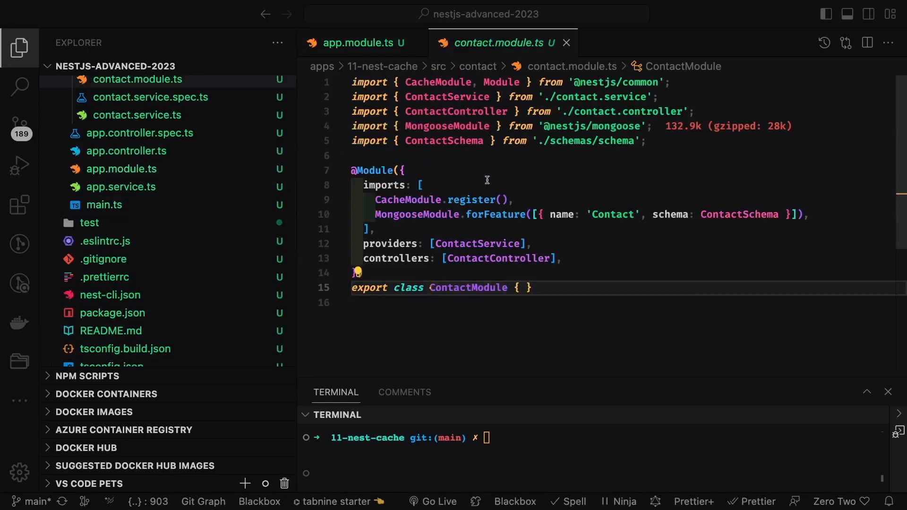
{"action": "double_click", "coordinate": [409, 200]}
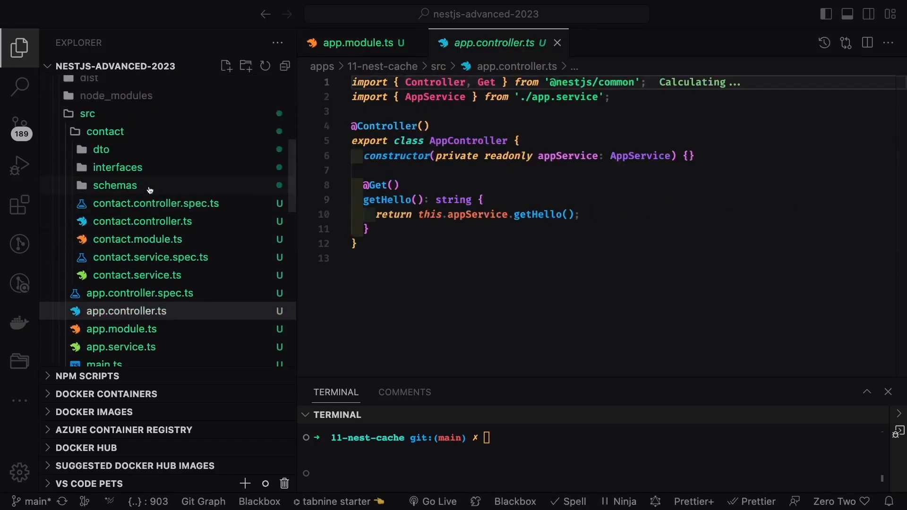
{"action": "left_click", "coordinate": [143, 221]}
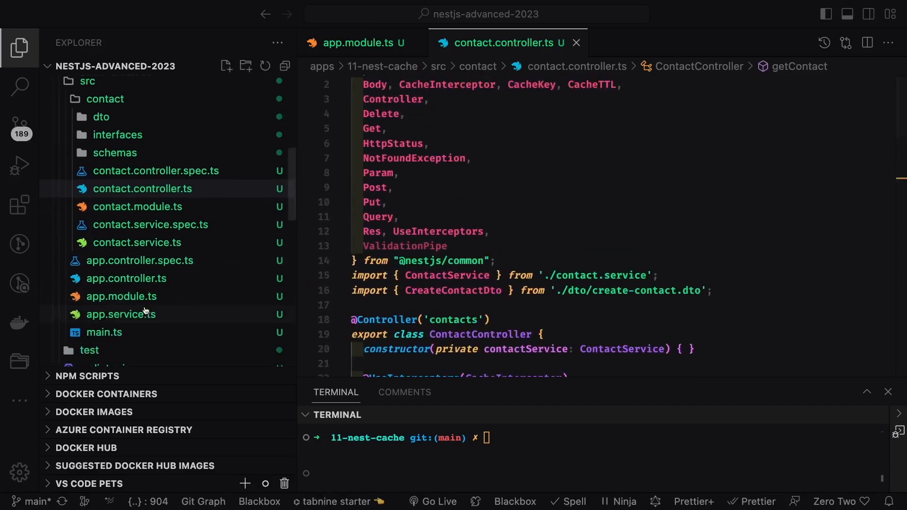
{"action": "left_click", "coordinate": [355, 42]}
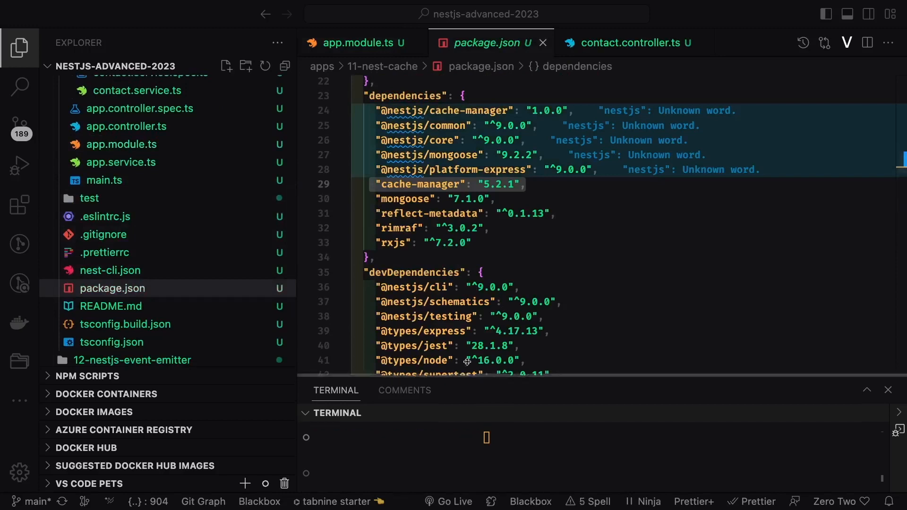
Run the npm start script in the integrated terminal to launch the Nest app
{"action": "type", "text": "NPM RUN"}
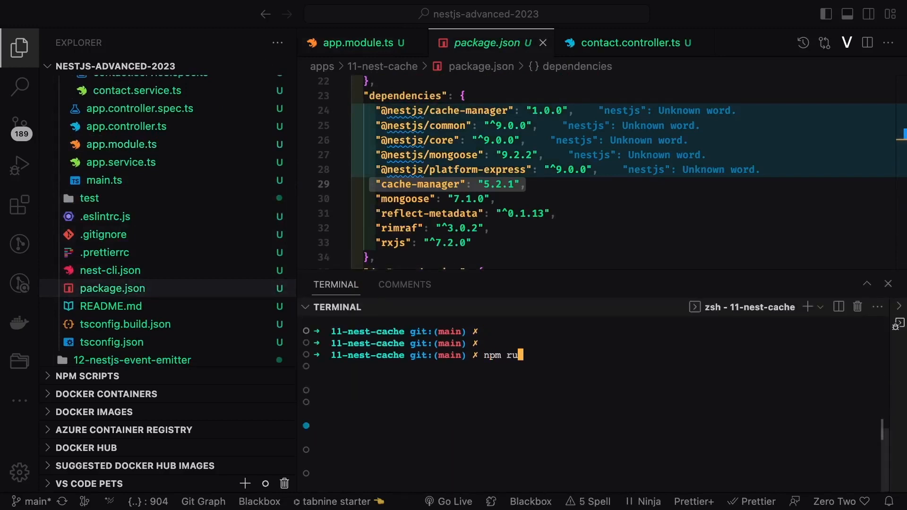
{"action": "type", "text": "n start:"}
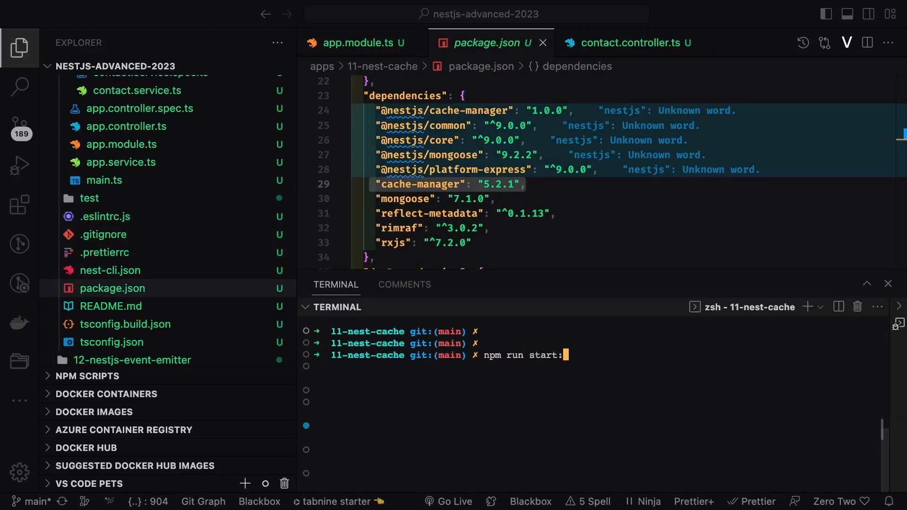
{"action": "key", "text": "Enter"}
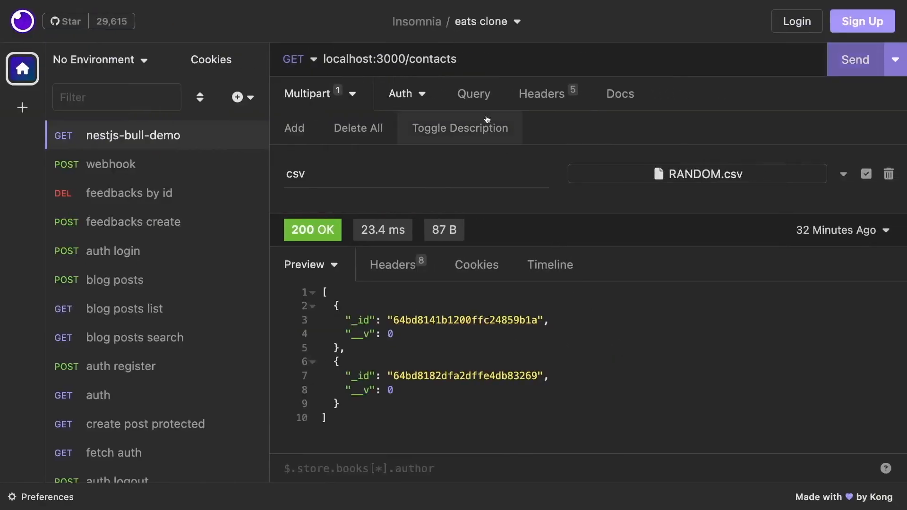
Send GET /contacts, then prepare POST /contacts/new with a JSON {} body
{"action": "left_click", "coordinate": [856, 59]}
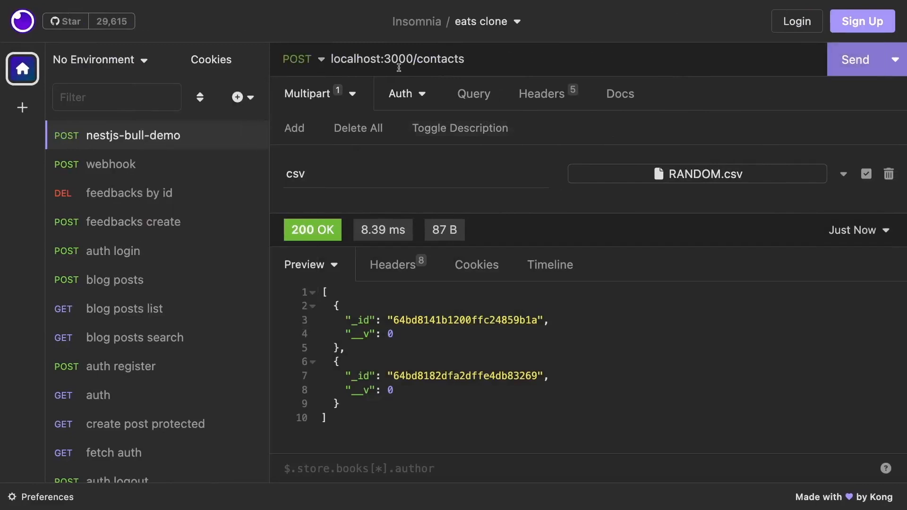
{"action": "type", "text": "/"}
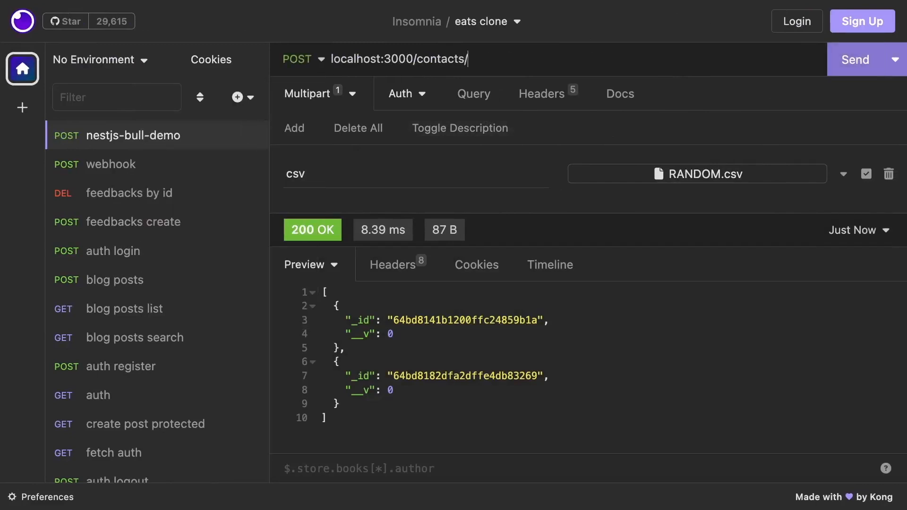
{"action": "type", "text": "new"}
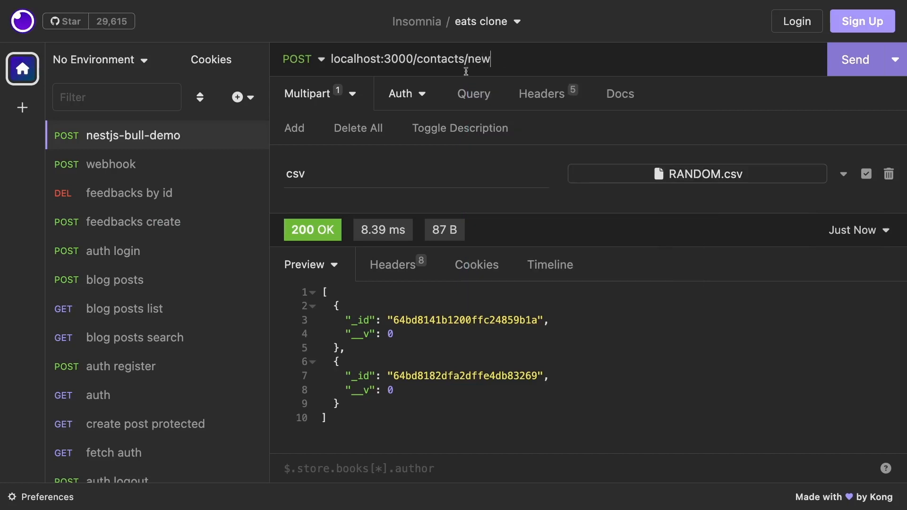
{"action": "left_click", "coordinate": [353, 93]}
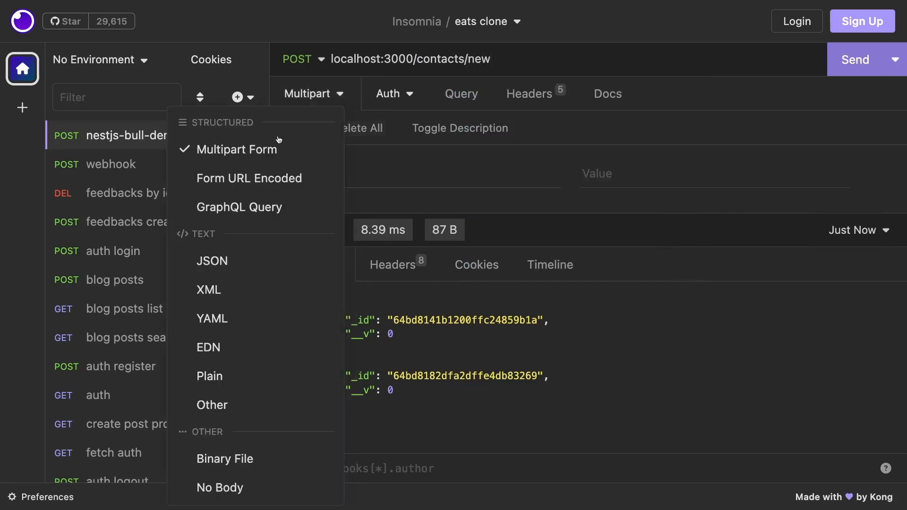
{"action": "left_click", "coordinate": [212, 261]}
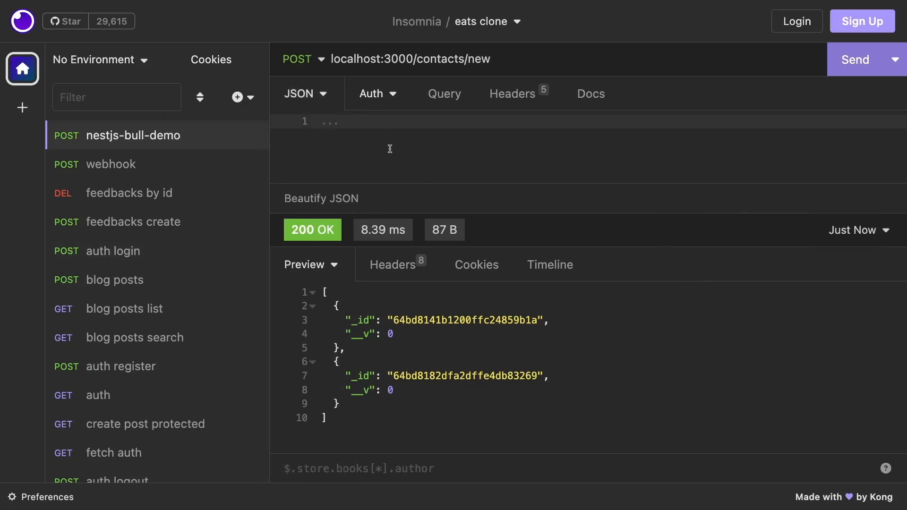
{"action": "type", "text": "{}"}
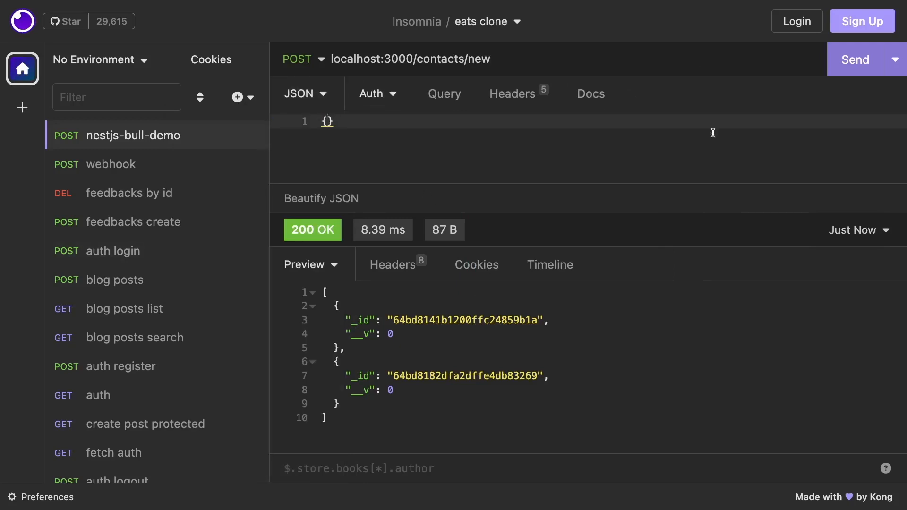
Send the requests and get a 500 Internal Server Error on /contacts
{"action": "left_click", "coordinate": [855, 58]}
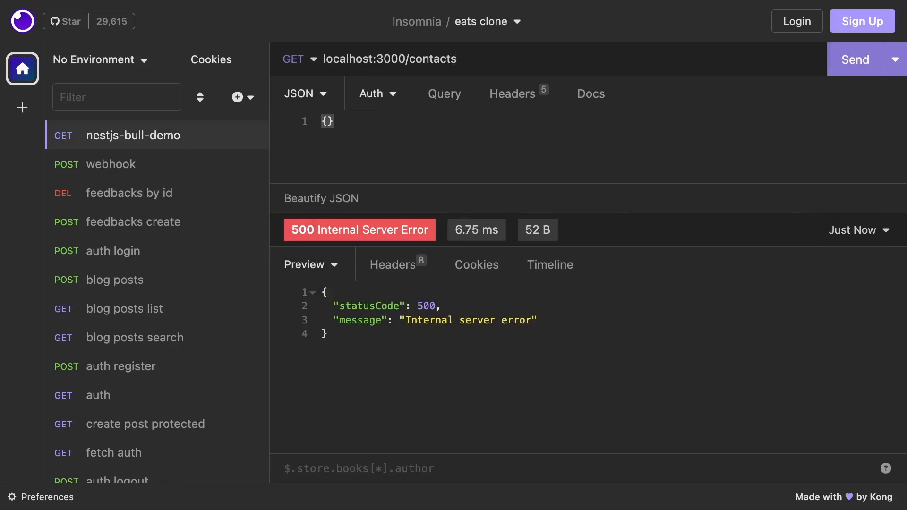
{"action": "left_click", "coordinate": [854, 59]}
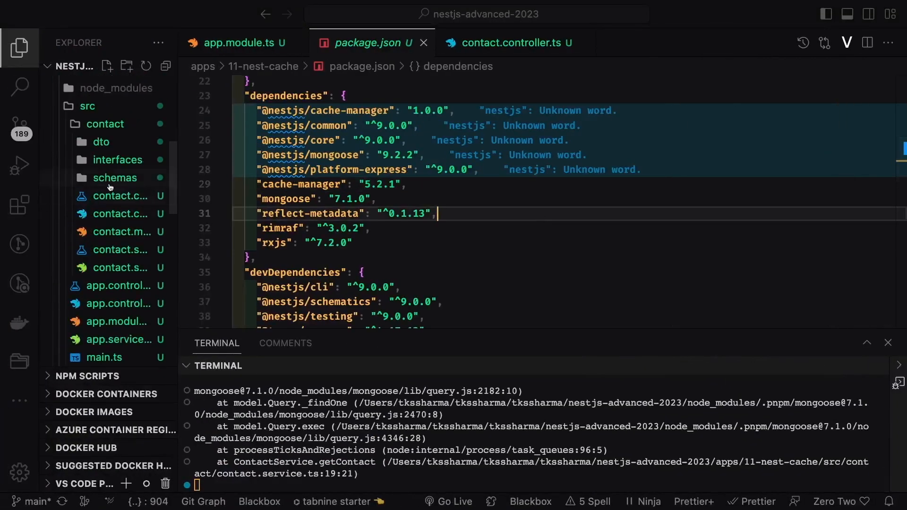
Show getContacts in contact.controller.ts with CacheInterceptor, CacheKey 'GCC-key' and CacheTTL 60000
{"action": "left_click", "coordinate": [119, 196]}
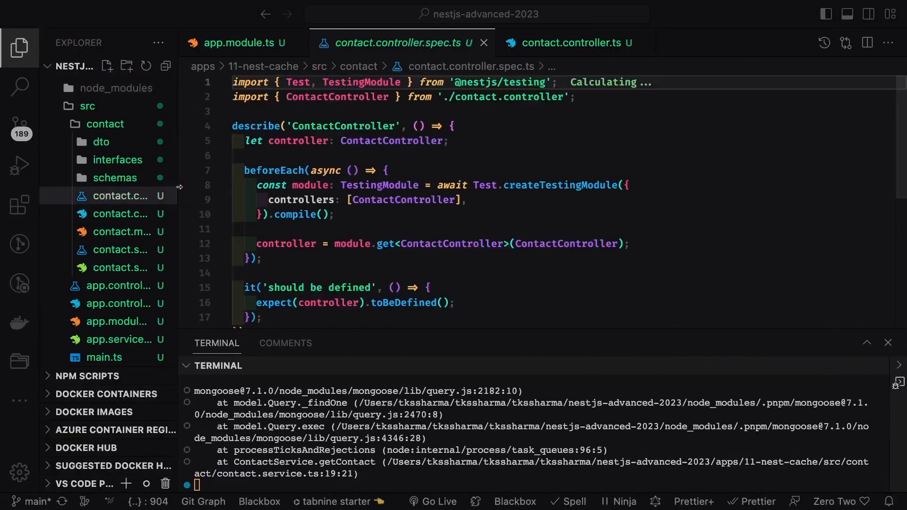
{"action": "left_click", "coordinate": [569, 43]}
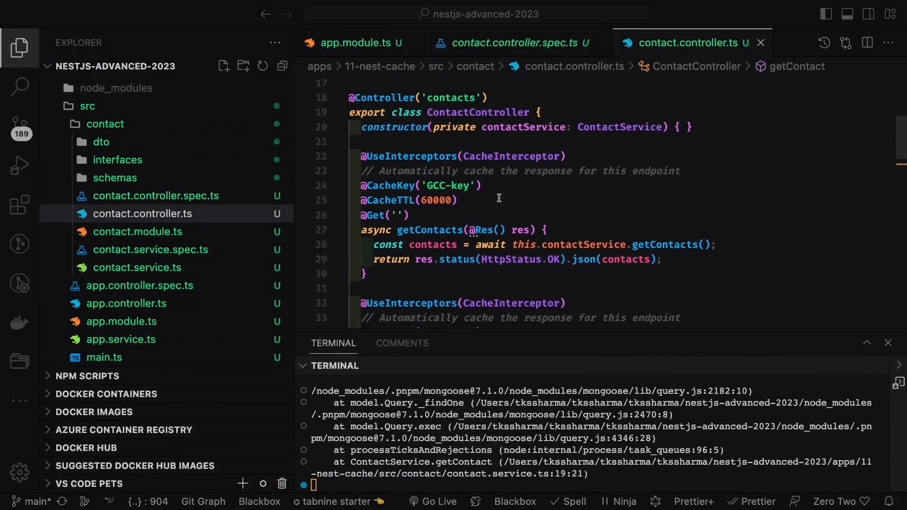
{"action": "double_click", "coordinate": [411, 156]}
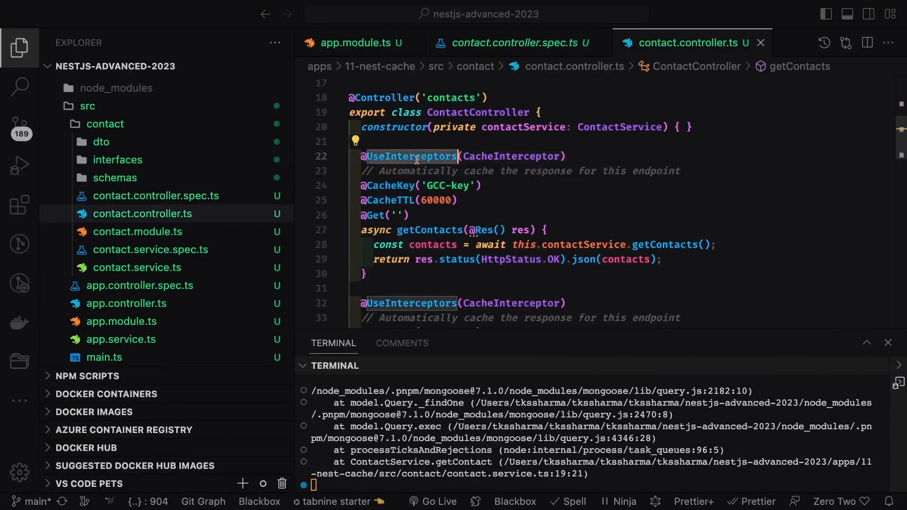
{"action": "mouse_move", "coordinate": [411, 156]}
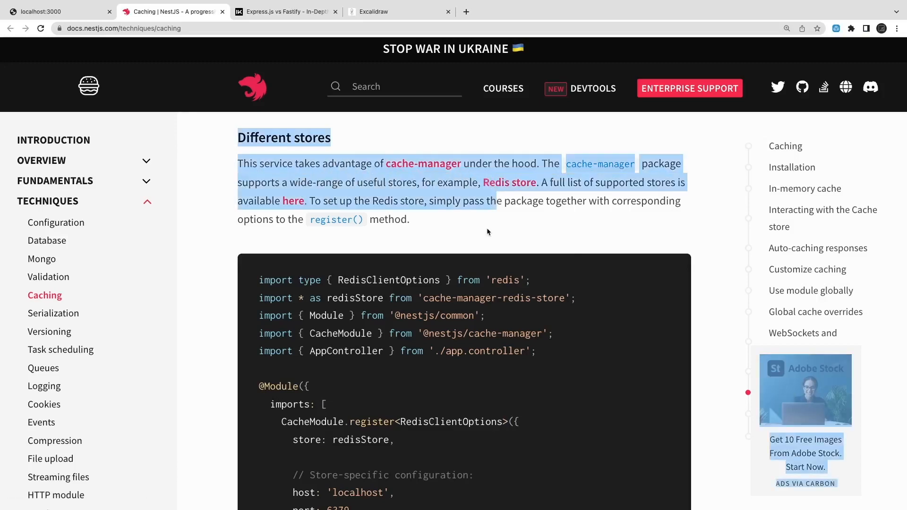
{"action": "mouse_move", "coordinate": [510, 183]}
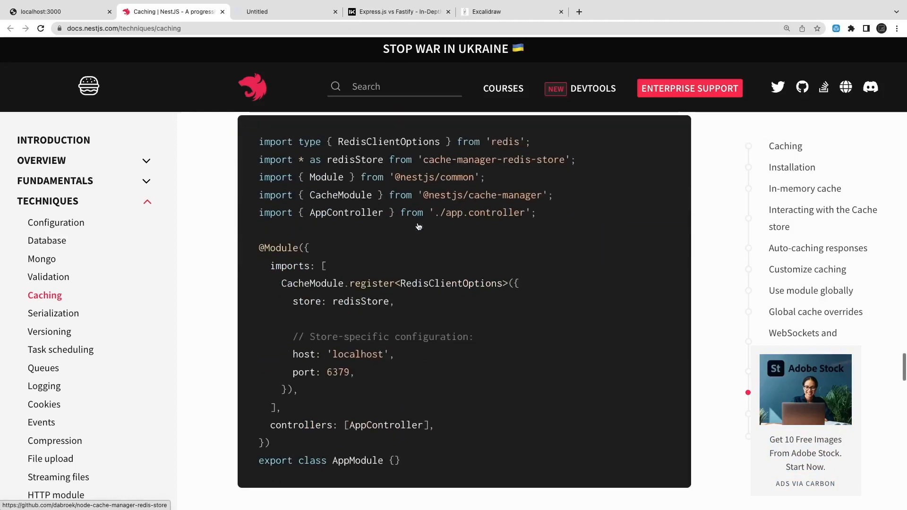
Select the redisStore import line in the 'Different stores' docs example
{"action": "left_click_drag", "start_coordinate": [282, 283], "coordinate": [520, 282]}
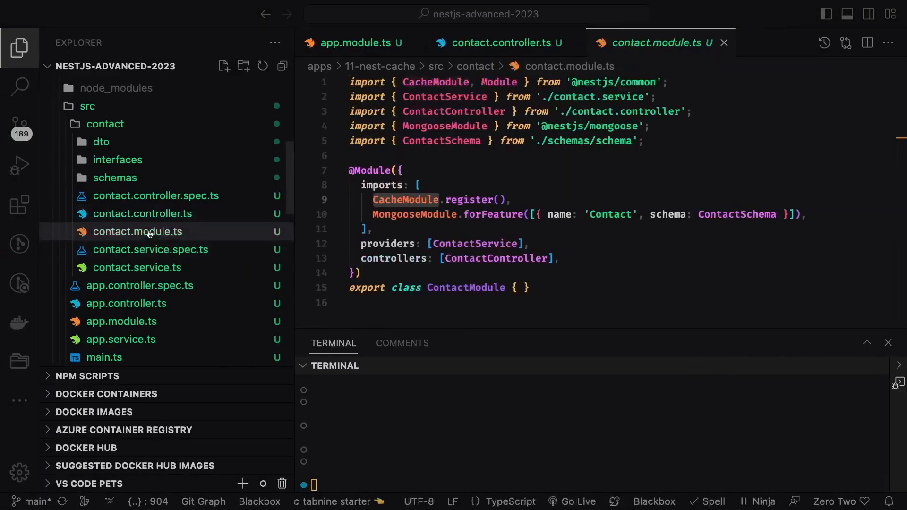
Import redisStore from 'cache-manager-redis-store' in contact.module.ts and run pnpm add in the terminal
{"action": "type", "text": "import * as redisStore from 'cache-manager-redis-store';"}
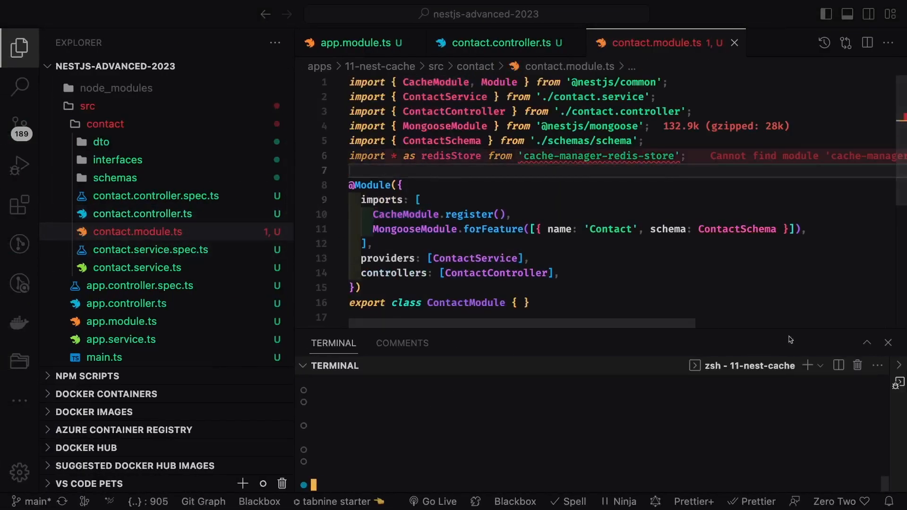
{"action": "type", "text": "pnpm a"}
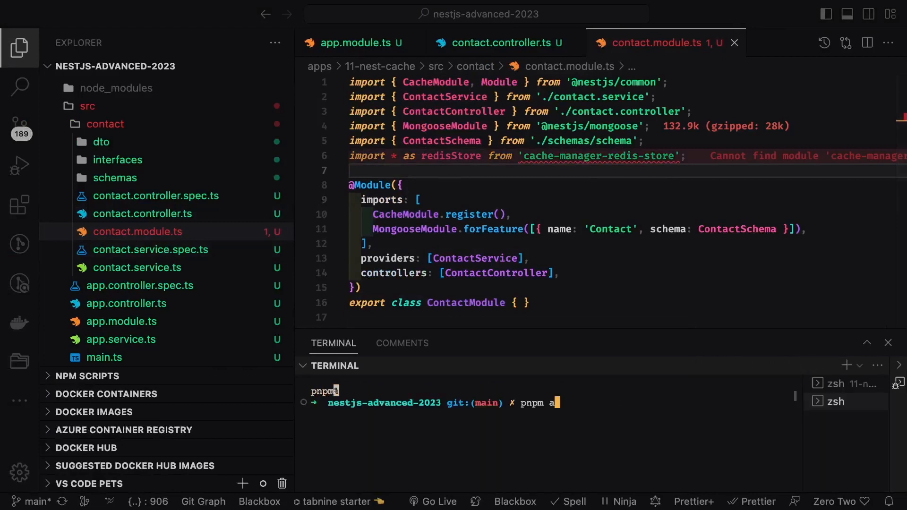
{"action": "type", "text": "dd"}
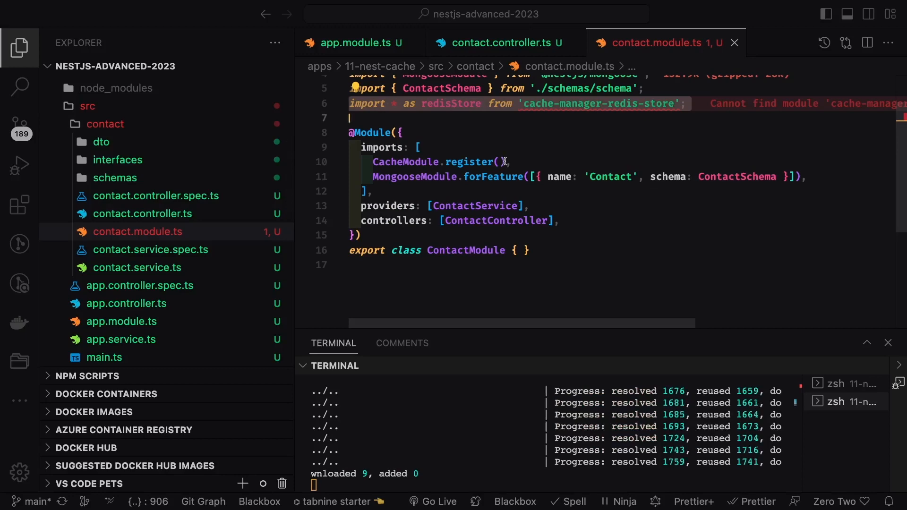
{"action": "type", "text": "RE"}
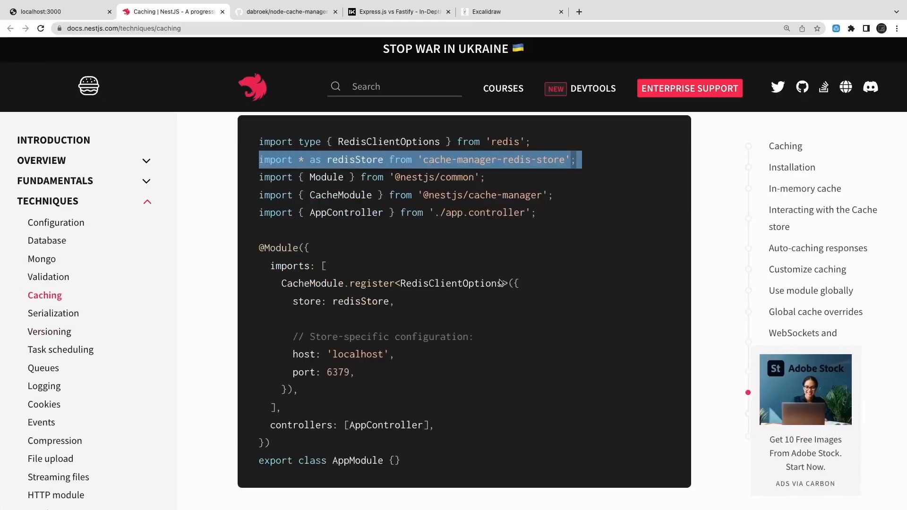
Select the CacheModule.register<RedisClientOptions> block in the docs example to copy it
{"action": "double_click", "coordinate": [371, 284]}
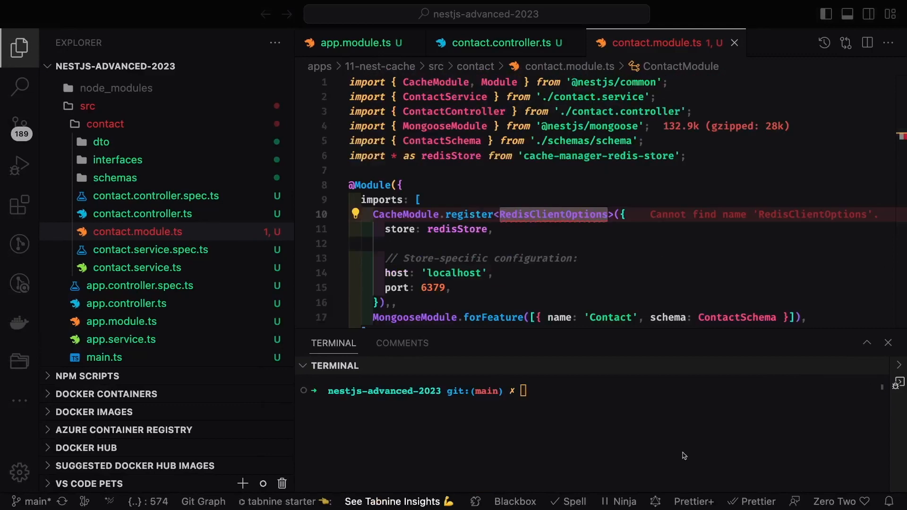
Run pnpm add redis at the root, hit the root error, then rerun it inside apps/11-nest-cache
{"action": "type", "text": "pnpm add"}
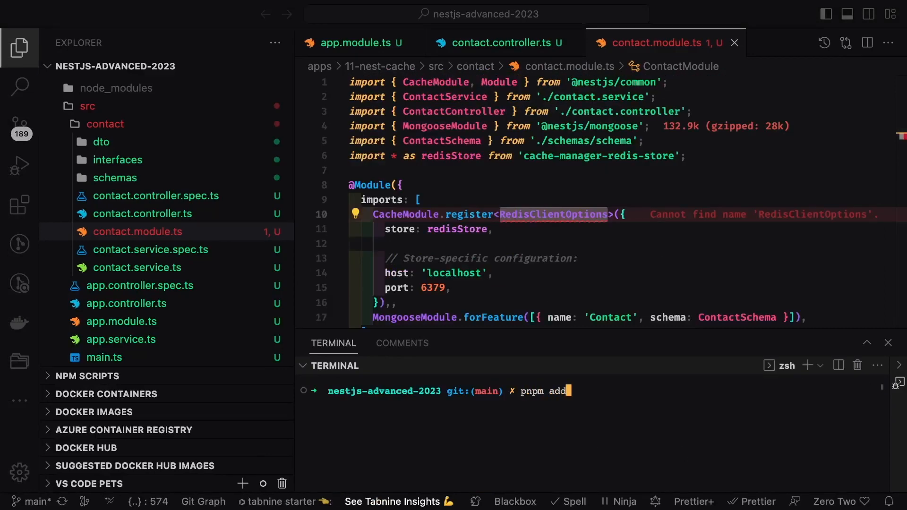
{"action": "type", "text": "redis"}
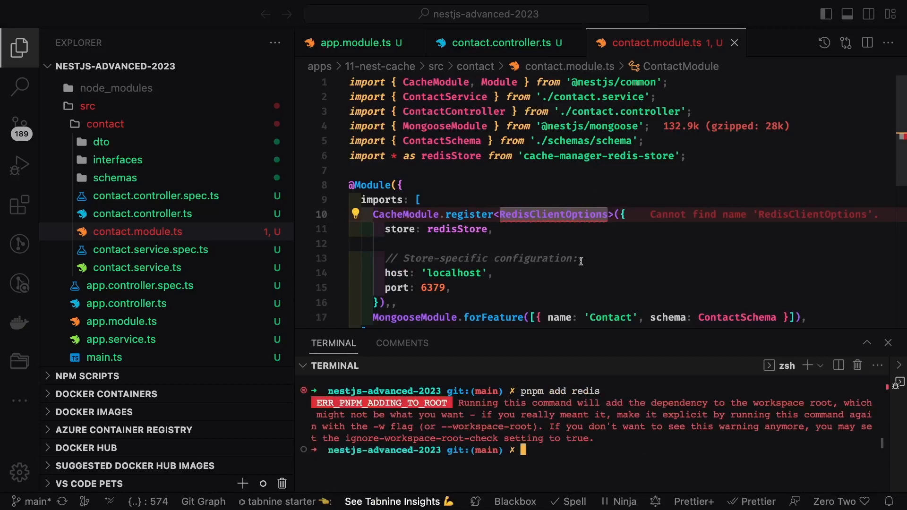
{"action": "type", "text": "cd apps"}
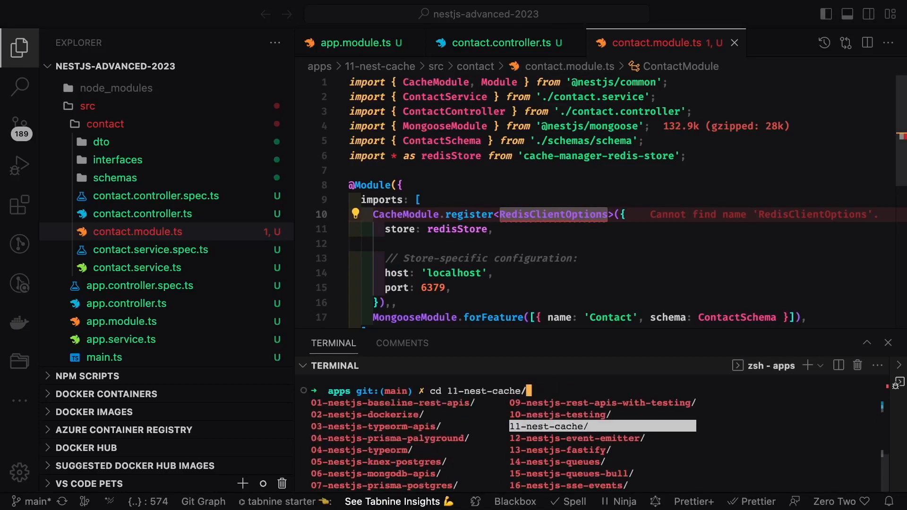
{"action": "type", "text": "pnpm add redis"}
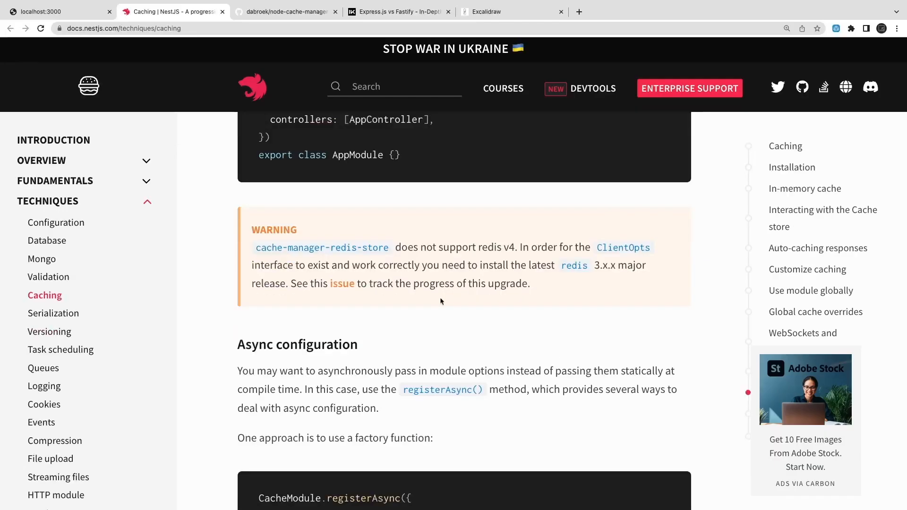
{"action": "left_click_drag", "start_coordinate": [253, 247], "coordinate": [528, 283]}
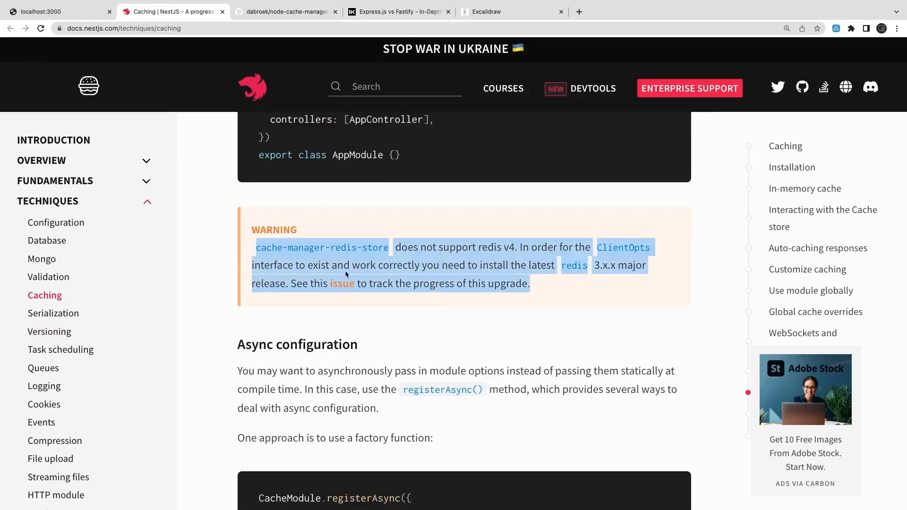
{"action": "mouse_move", "coordinate": [555, 285]}
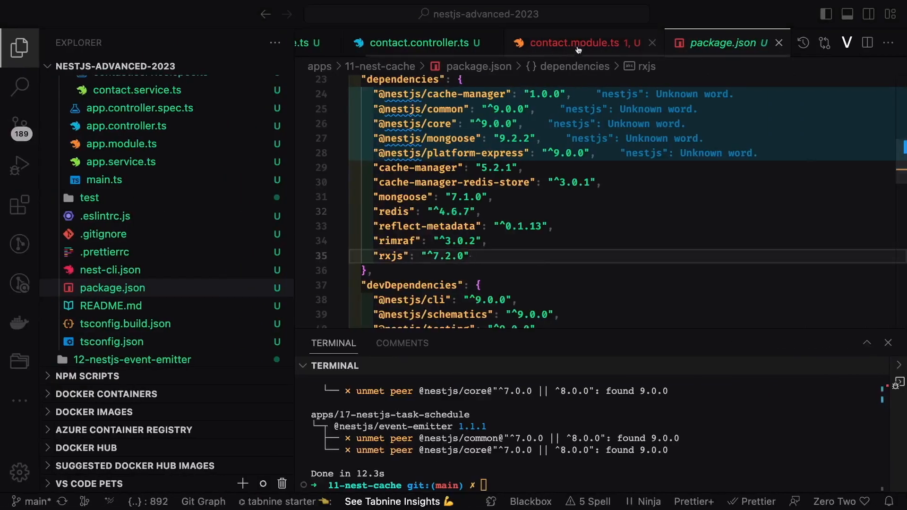
{"action": "left_click", "coordinate": [579, 42]}
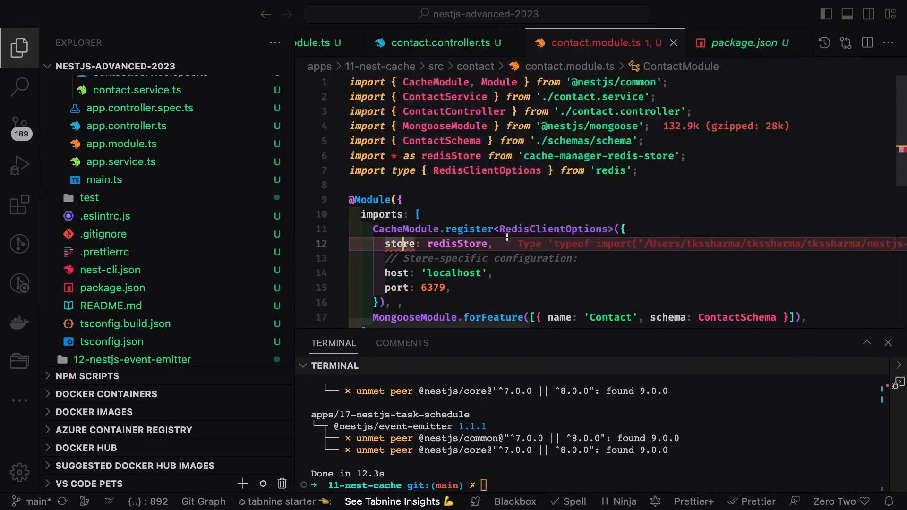
{"action": "left_click", "coordinate": [720, 43]}
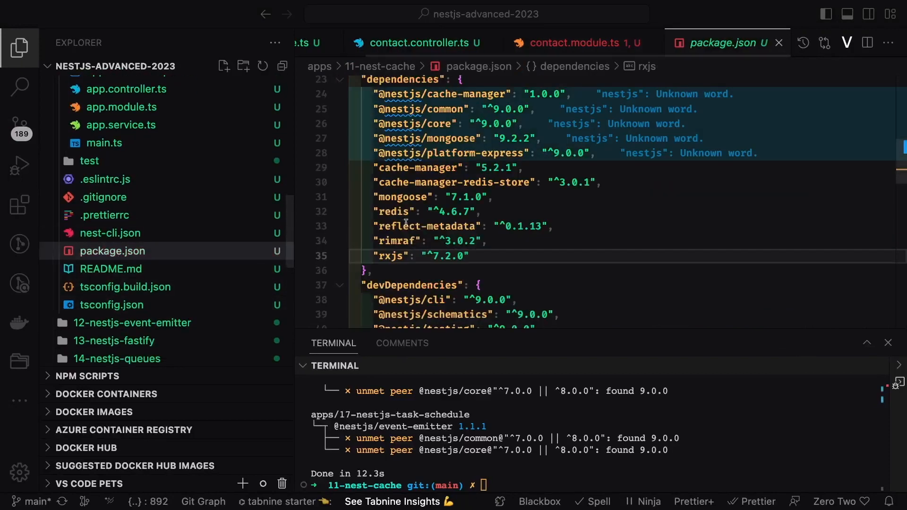
{"action": "left_click", "coordinate": [441, 211]}
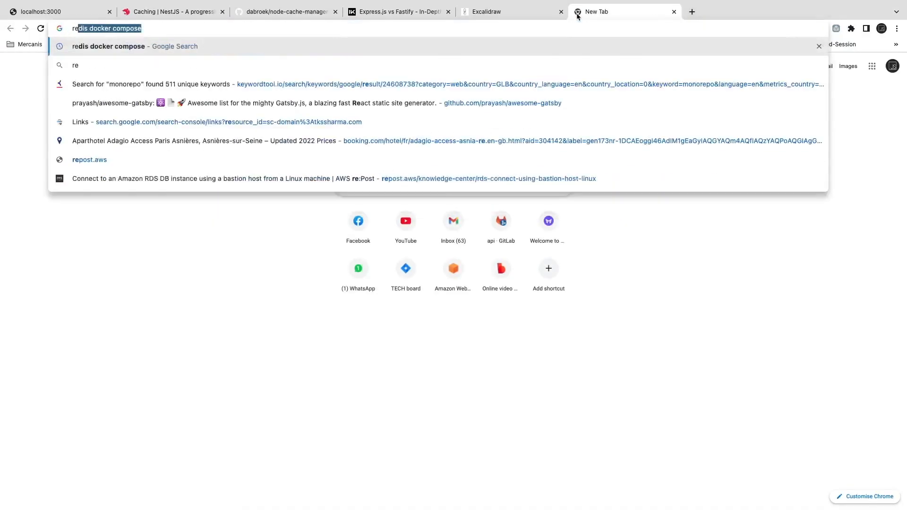
Search 'redis npm', open the npmjs redis page and browse its Versions list
{"action": "type", "text": "redis npm"}
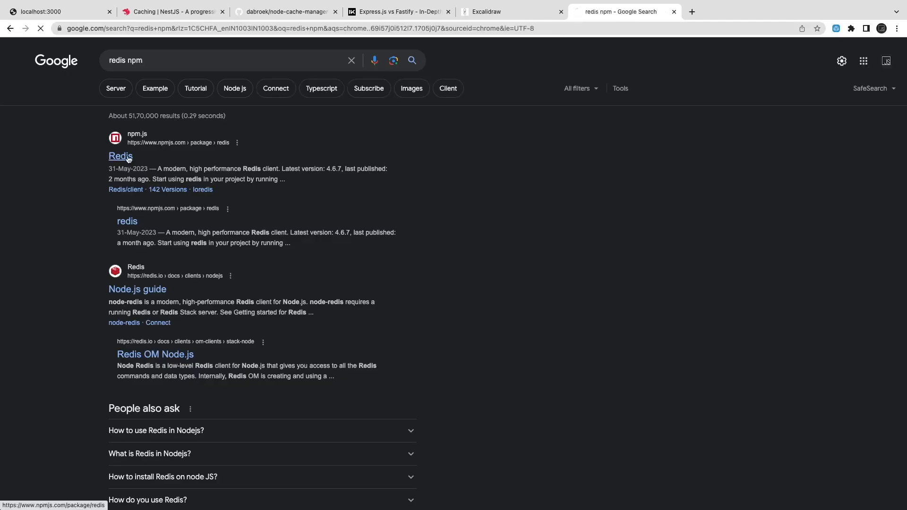
{"action": "left_click", "coordinate": [120, 156]}
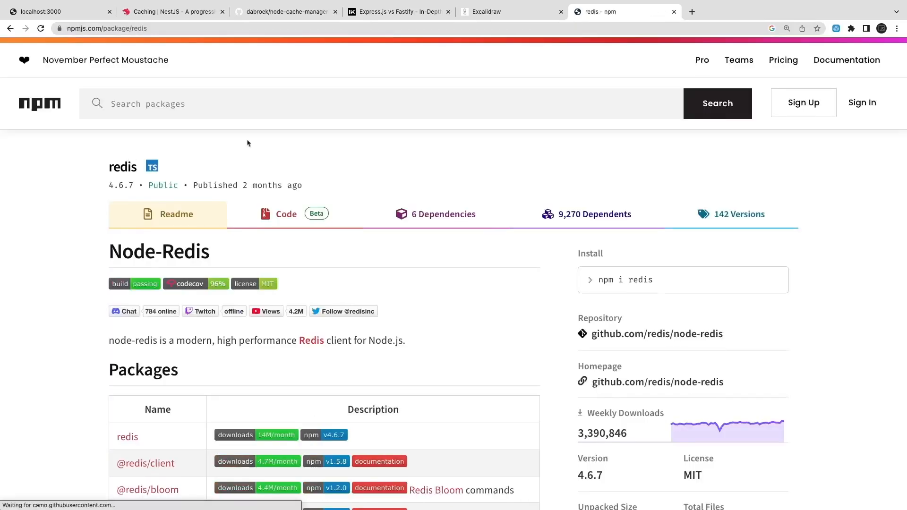
{"action": "left_click", "coordinate": [739, 214]}
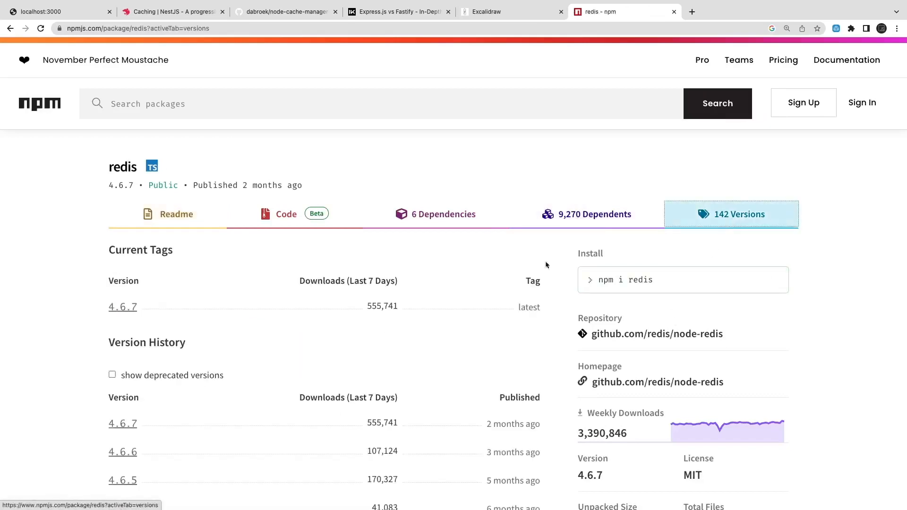
{"action": "scroll", "scroll_direction": "down", "scroll_amount": 3}
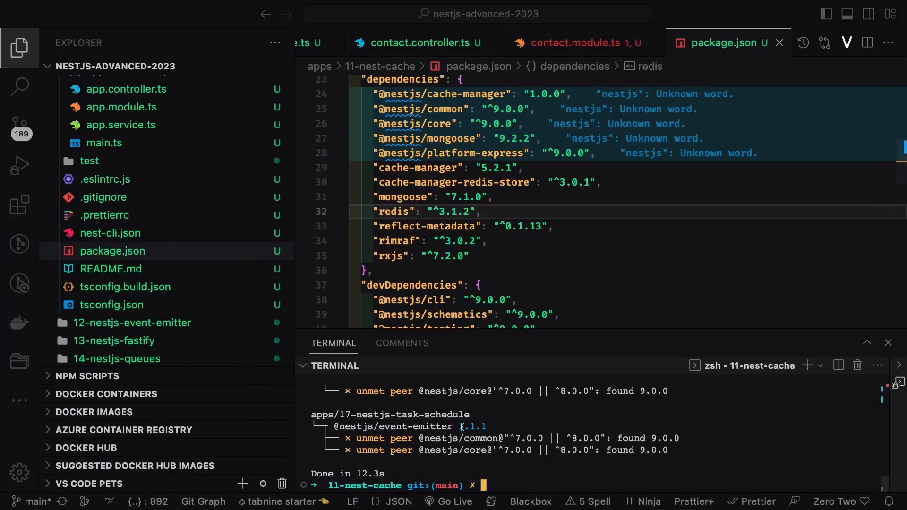
Reinstall with pnpm i, check the contact module, then add cache-manager-redis-store
{"action": "type", "text": "pnpm i"}
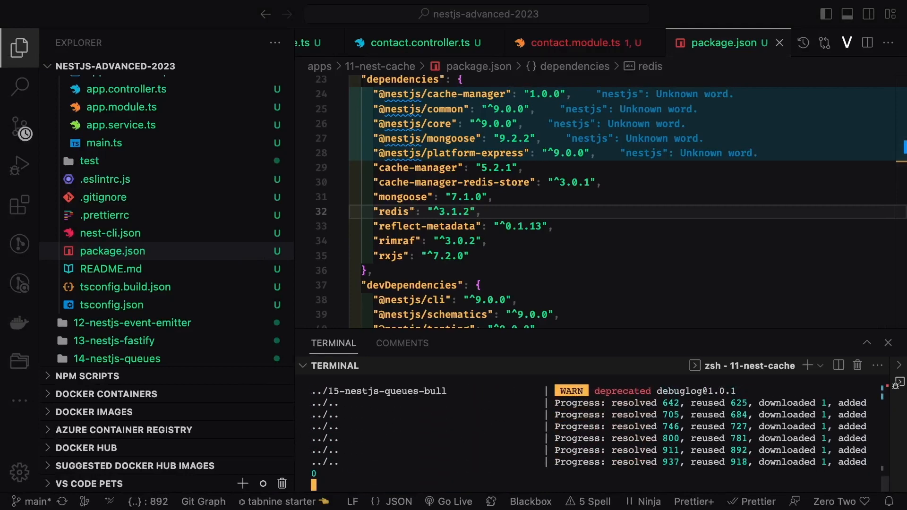
{"action": "left_click", "coordinate": [590, 42]}
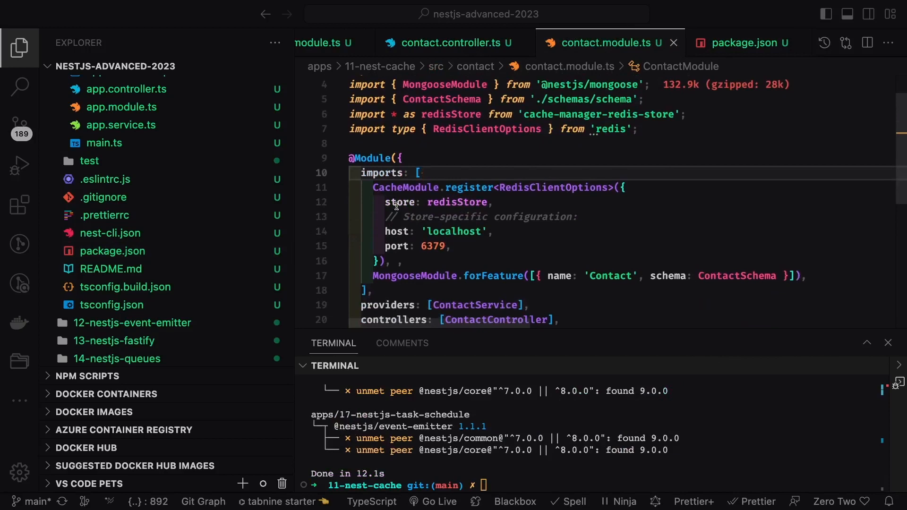
{"action": "mouse_move", "coordinate": [458, 203]}
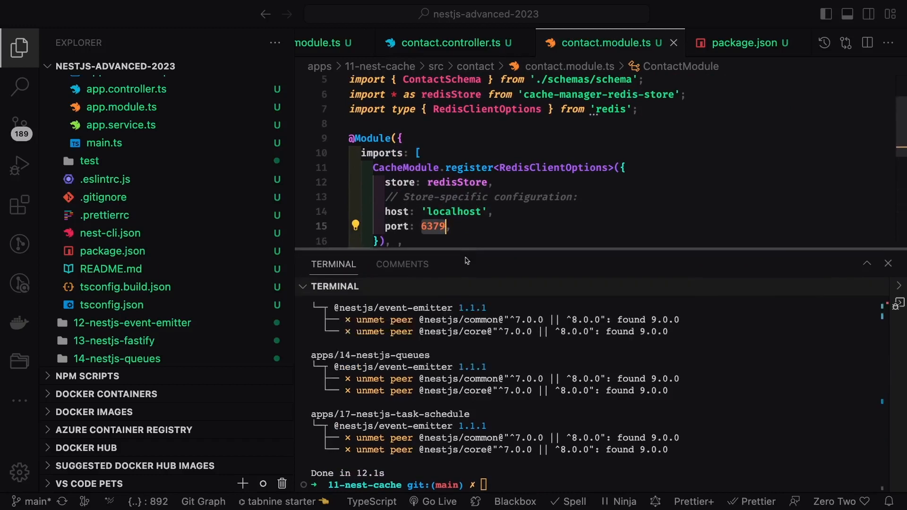
{"action": "type", "text": "pnpm add cache-manager-redis-store"}
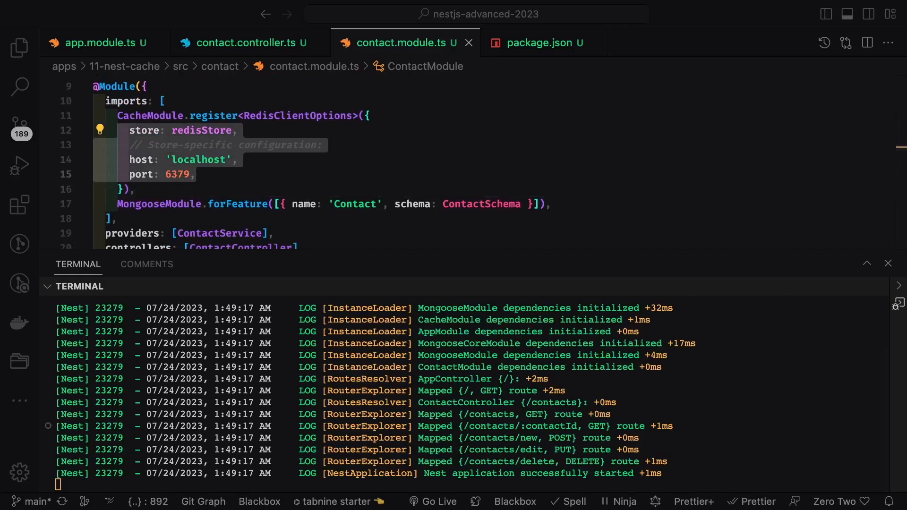
Show the sidebar and open the Docker containers view to attach a shell to redis:latest
{"action": "left_click", "coordinate": [20, 47]}
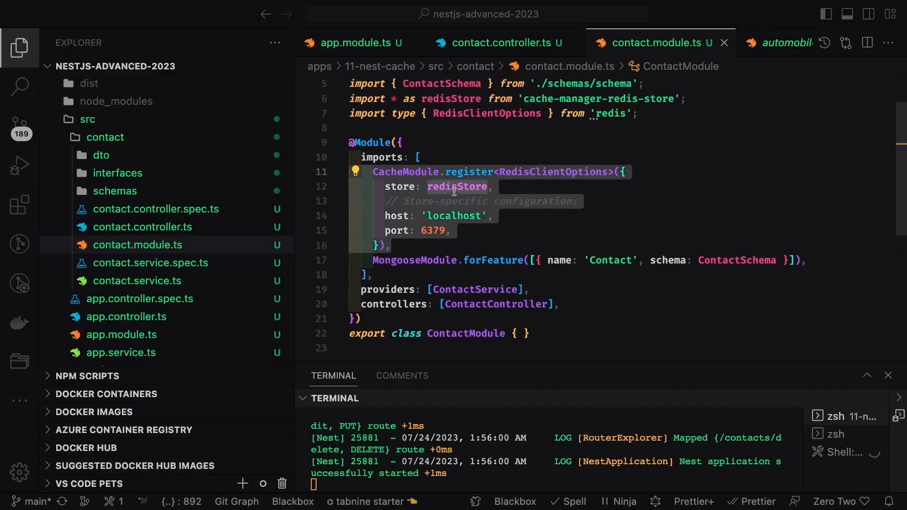
{"action": "left_click", "coordinate": [499, 43]}
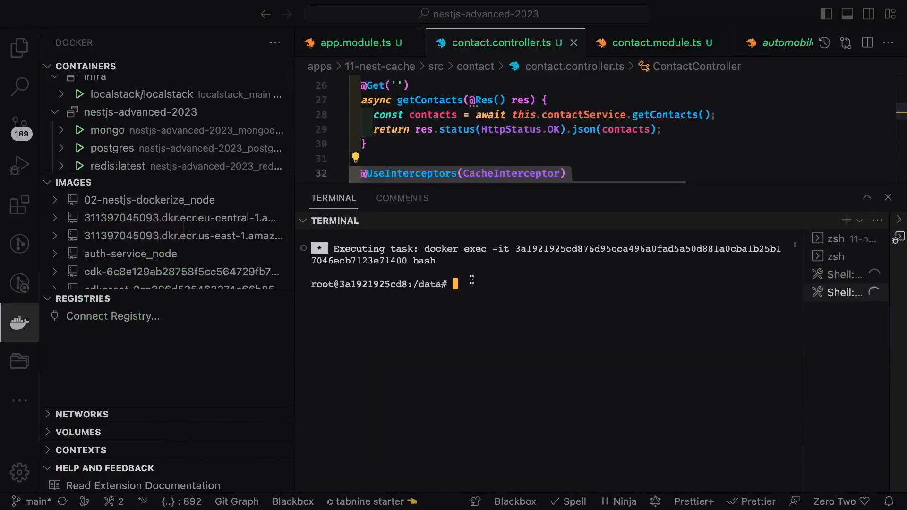
Launch redis-cli in the container shell at 127.0.0.1:6379, then return to the Explorer
{"action": "type", "text": "redis-cli"}
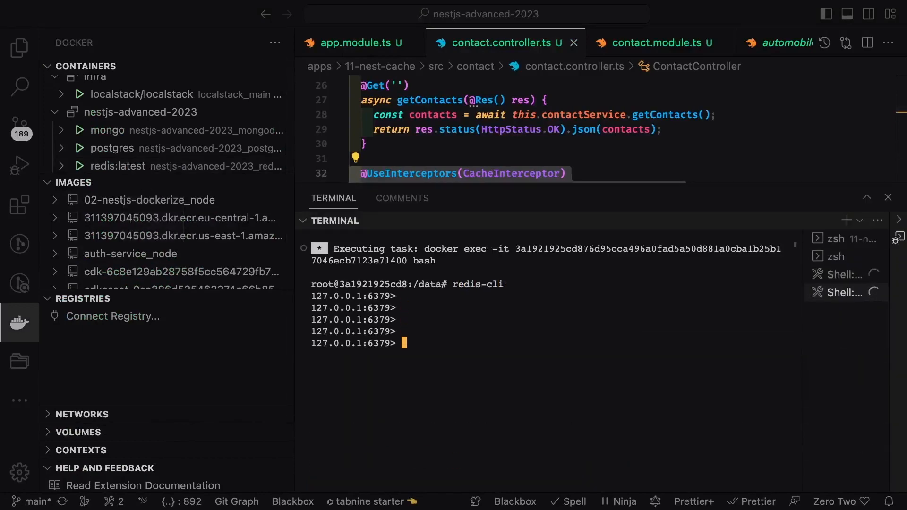
{"action": "type", "text": "access redis here"}
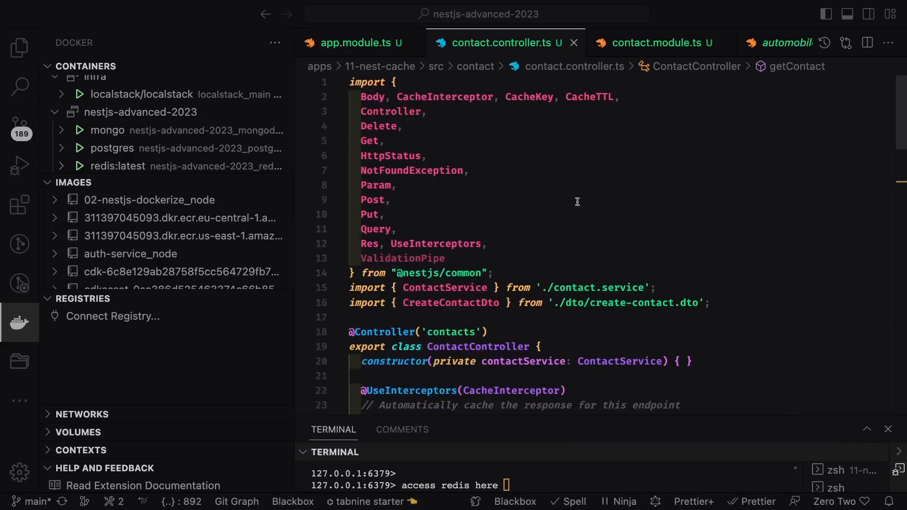
{"action": "left_click", "coordinate": [20, 48]}
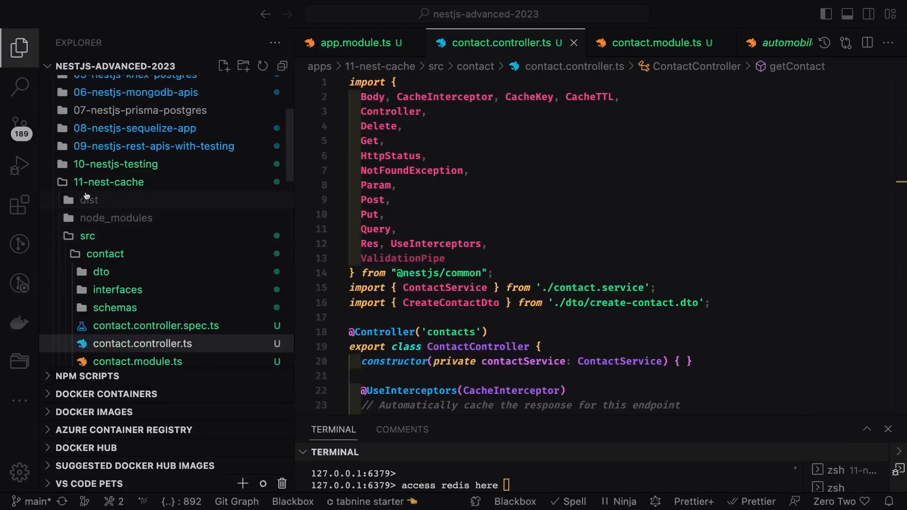